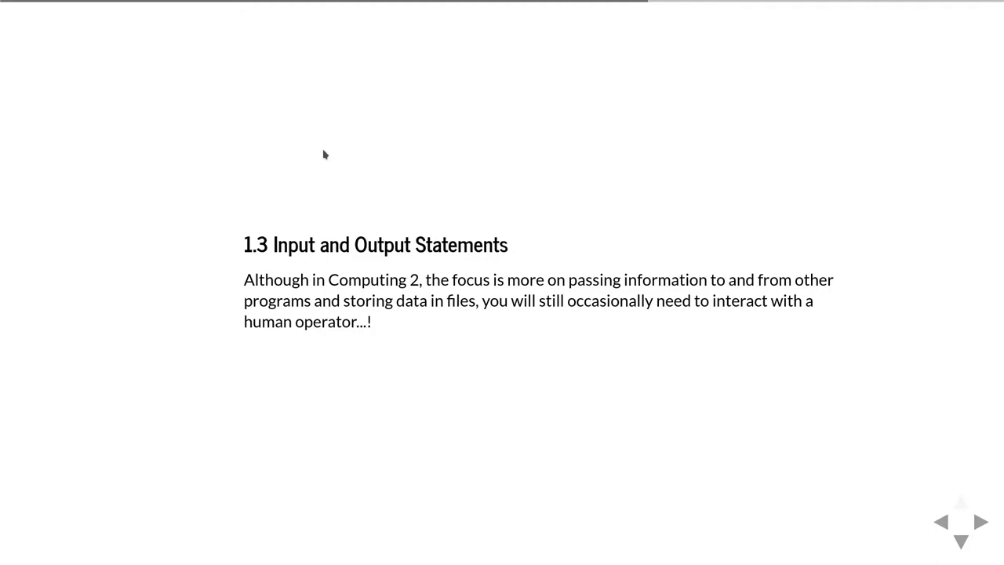
Step: Advance from the 1.3 Input and Output Statements title slide to the .format() placeholder slide
{"action": "left_click", "coordinate": [980, 522]}
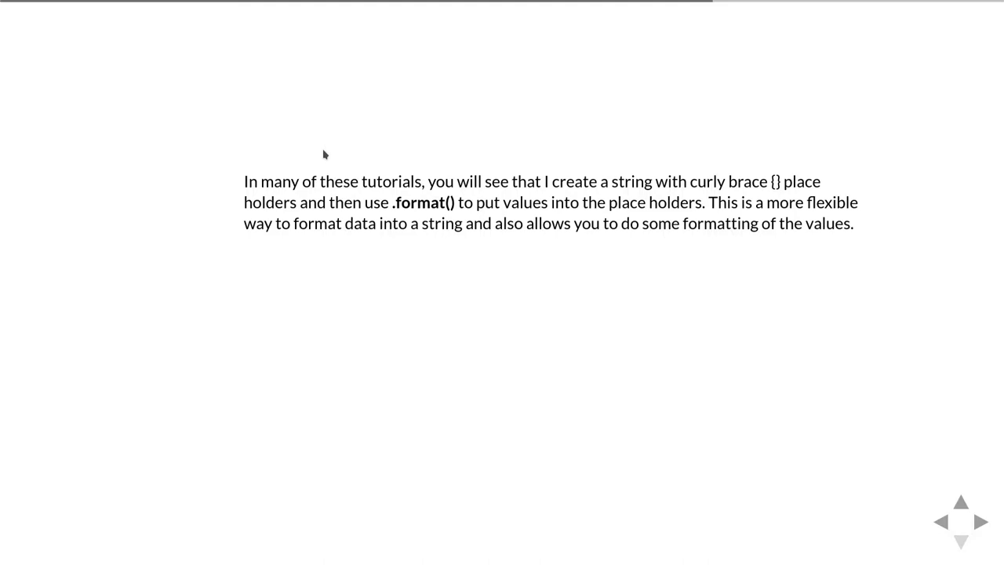
{"action": "scroll", "scroll_direction": "down", "scroll_amount": 3}
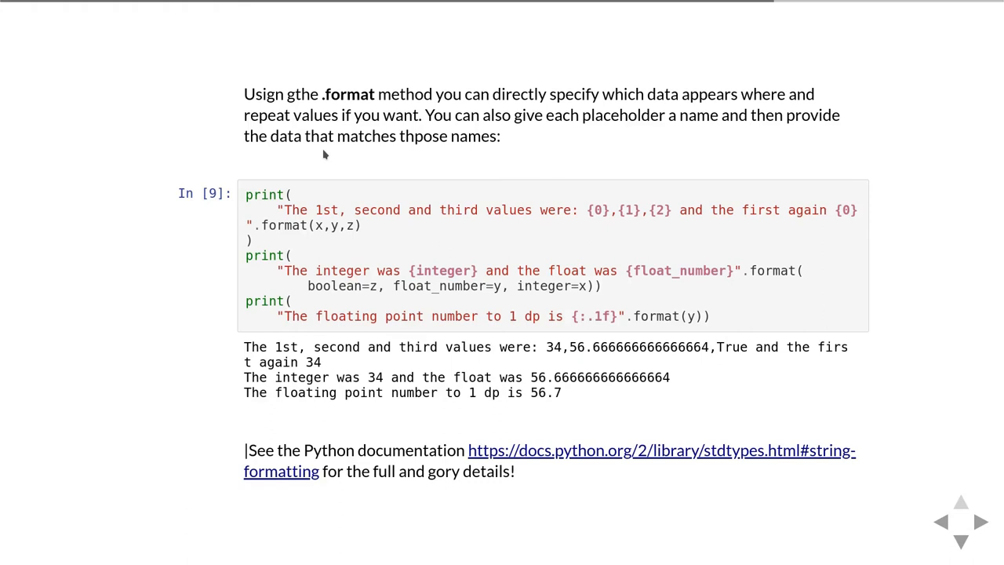
Step: Advance past the named-placeholder 1 dp .format example to the slide on using input
{"action": "left_click", "coordinate": [961, 522]}
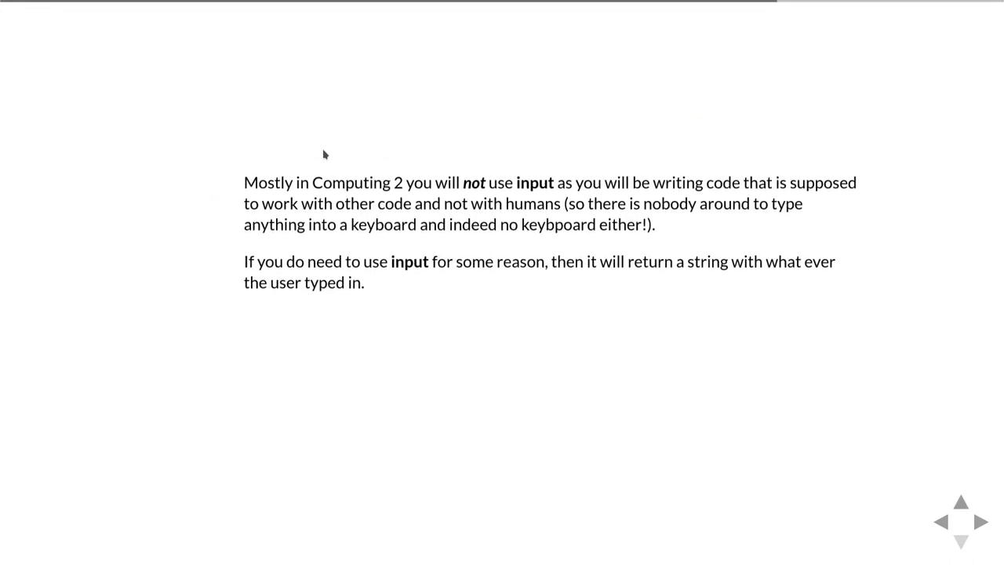